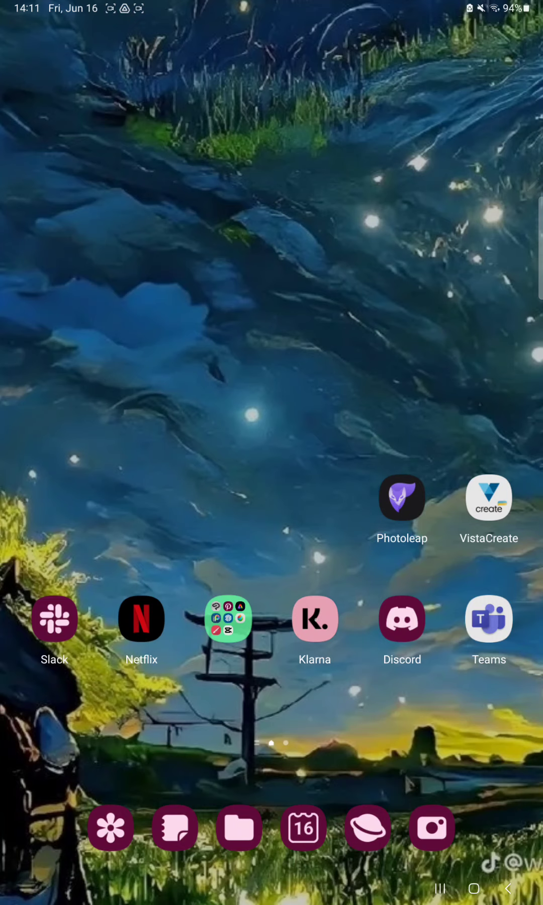
Launch the Klarna app from the home screen to its shopping page.
click(315, 618)
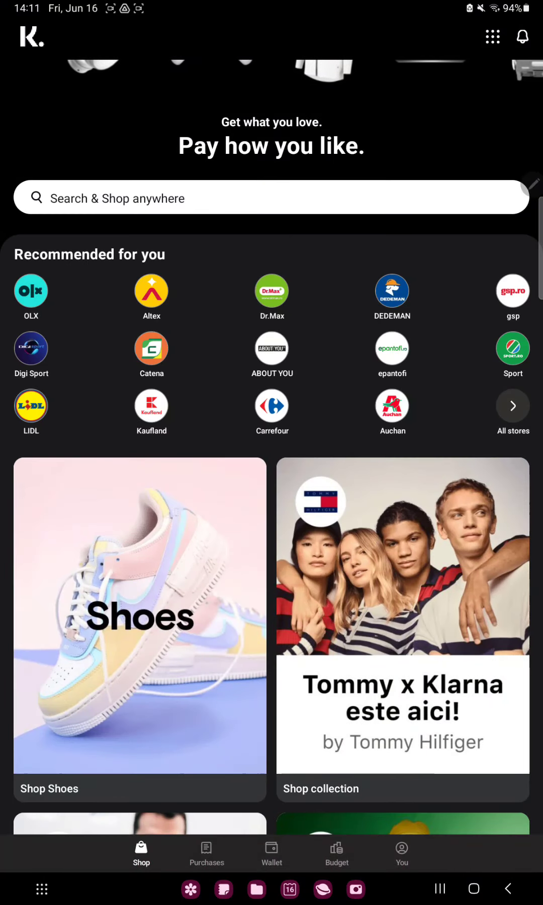
Reach the Settings page through the You profile tab's gear icon.
click(401, 852)
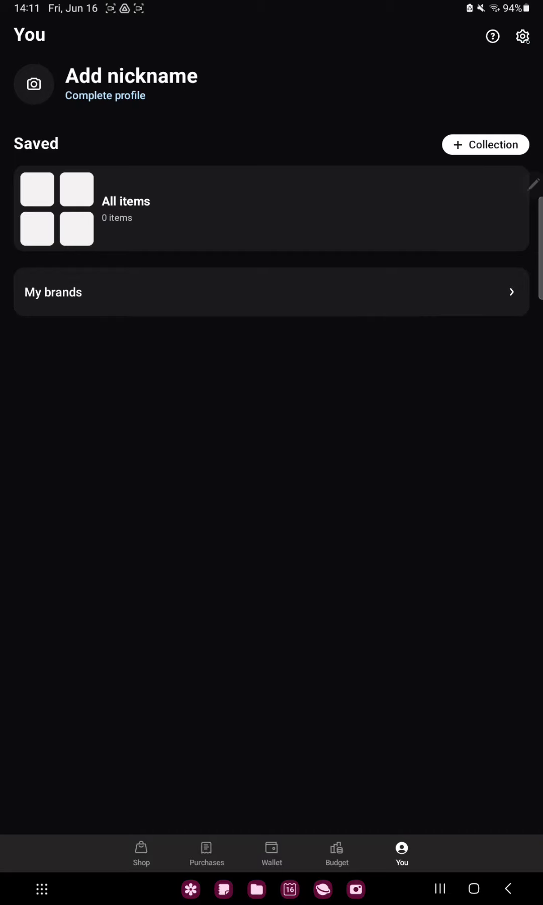
click(521, 37)
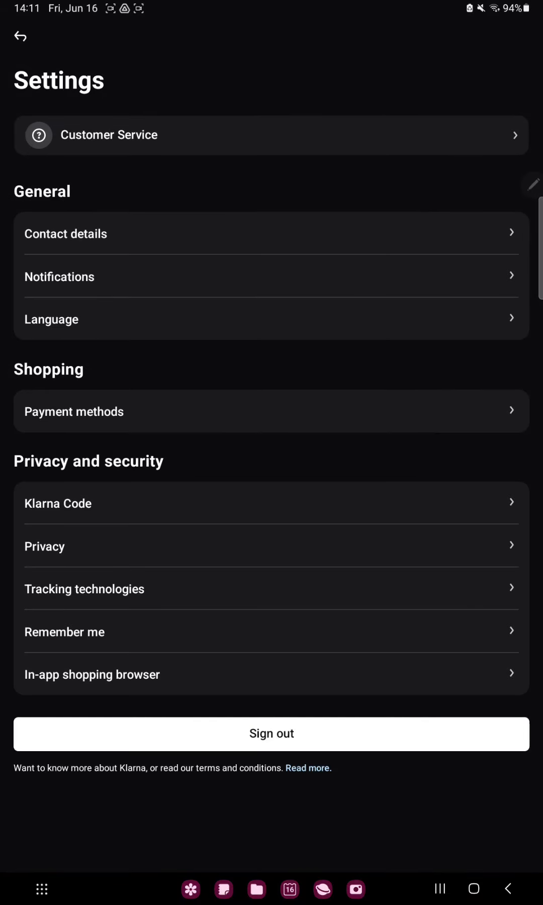
In Notifications, switch on 'Saved items on sale' under Deals, offers and surprises.
click(272, 734)
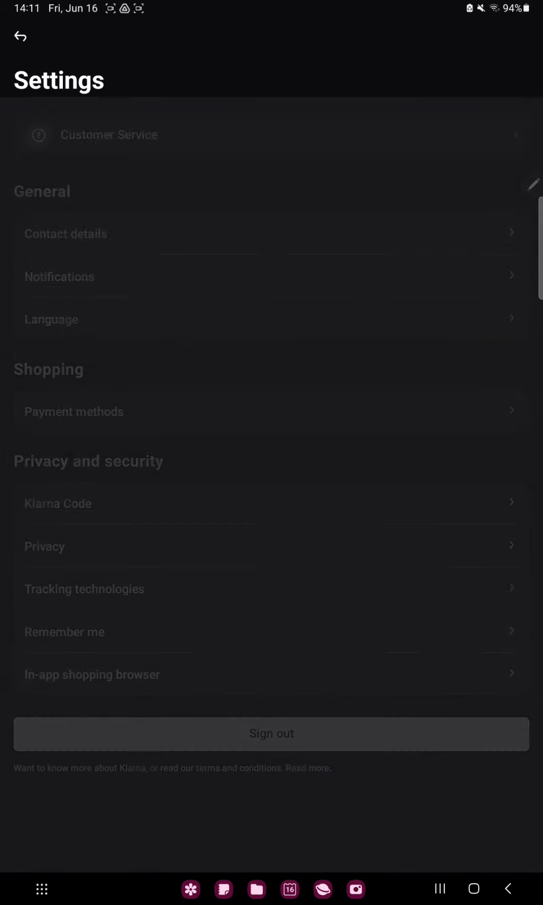
click(59, 276)
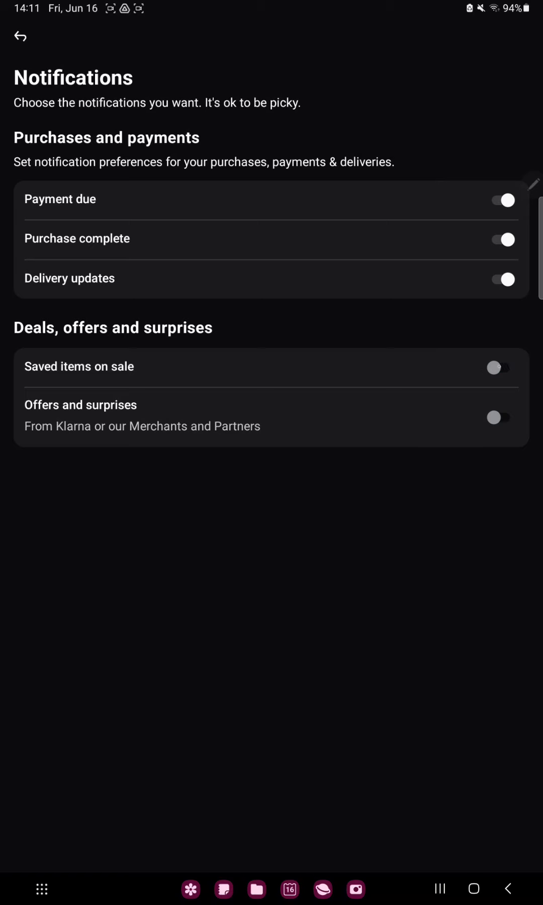
click(501, 367)
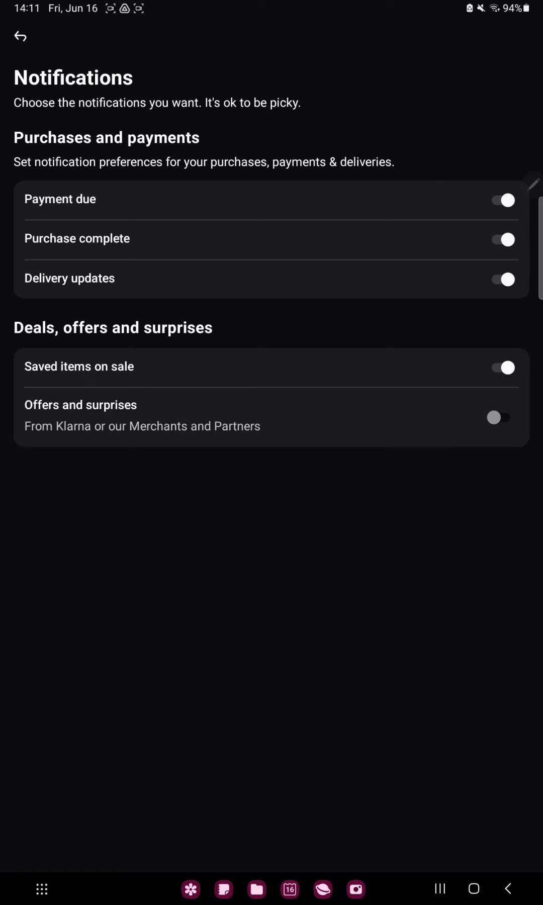